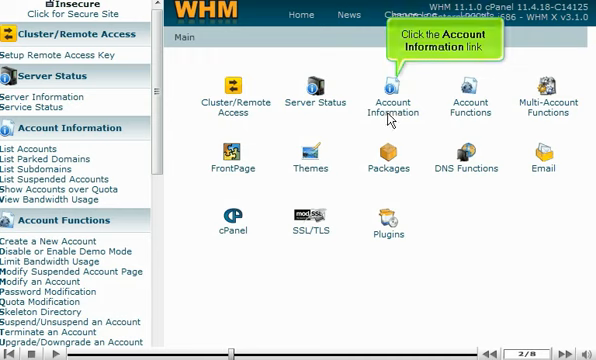
- Show WHM's List Accounts page under Account Information, listing the five hosted domains
{"action": "left_click", "coordinate": [396, 95]}
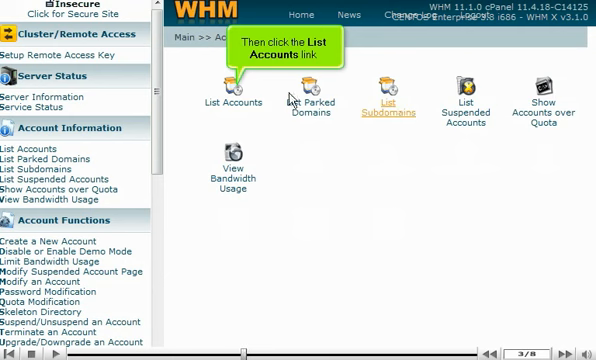
{"action": "left_click", "coordinate": [229, 95]}
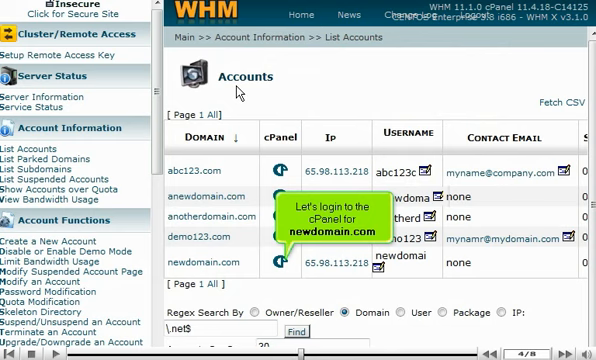
- Log into cPanel from the newdomain.com row of the account list
{"action": "left_click", "coordinate": [283, 268]}
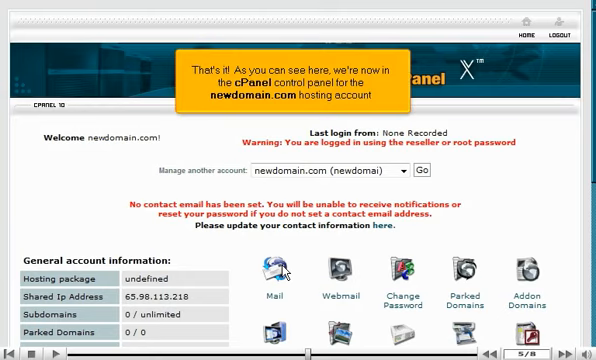